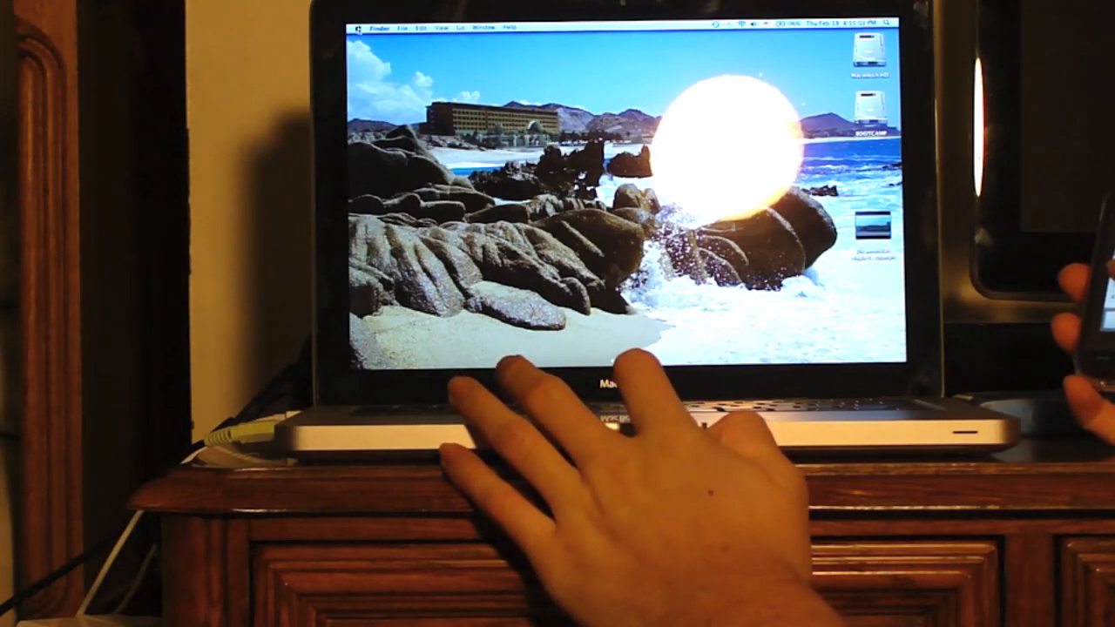
- Shut down Snow Leopard using Shut Down from the Apple menu
click(360, 26)
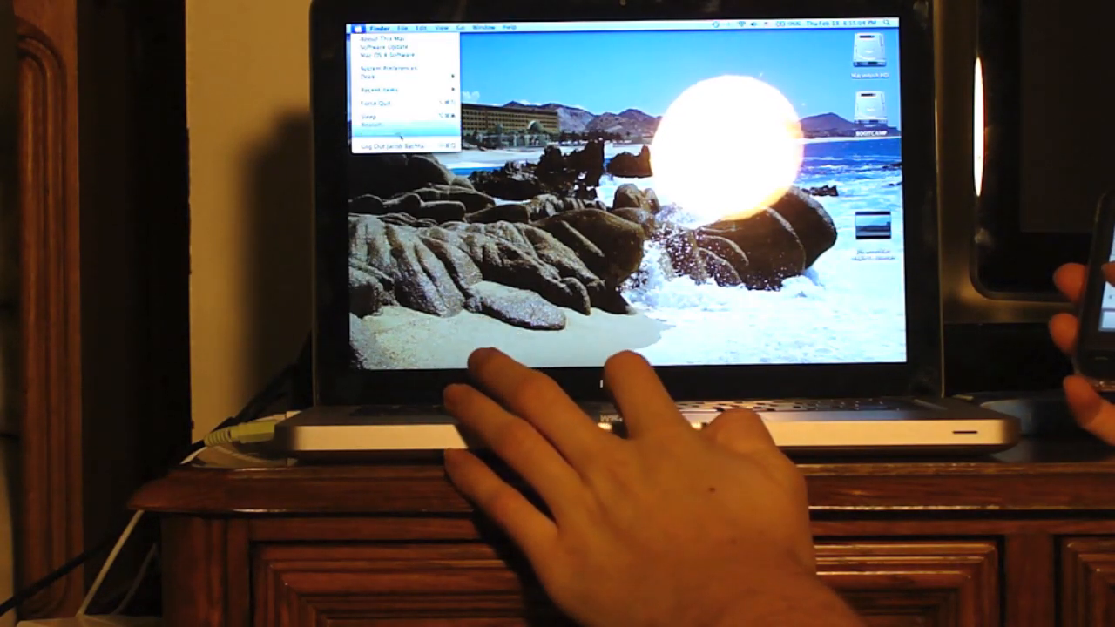
click(370, 142)
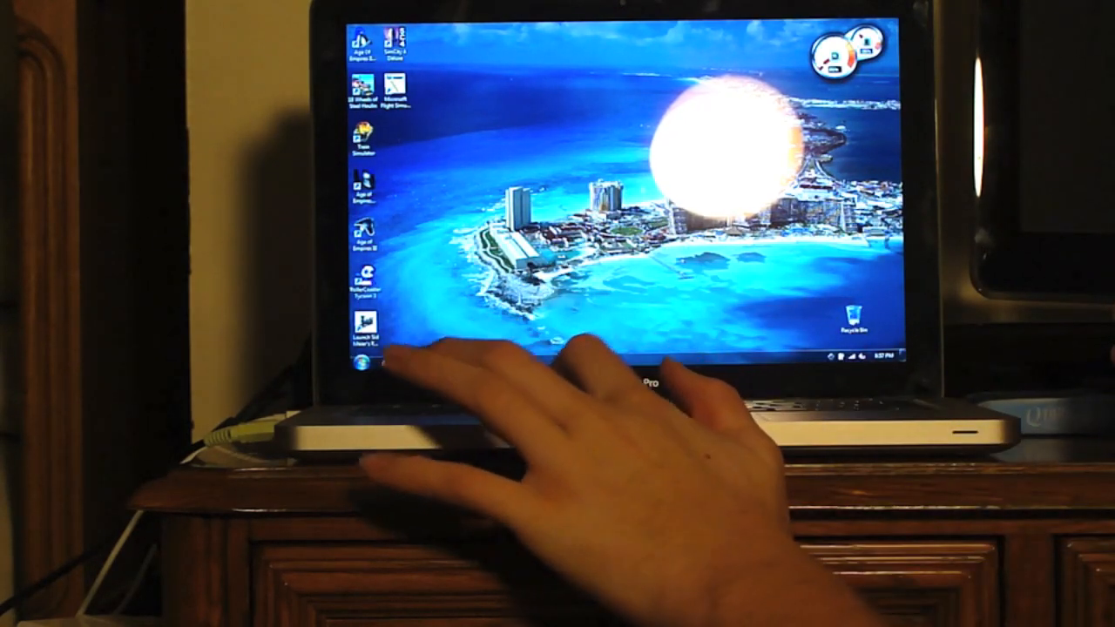
- Open the Windows 7 Start menu from the taskbar's Start orb
click(351, 359)
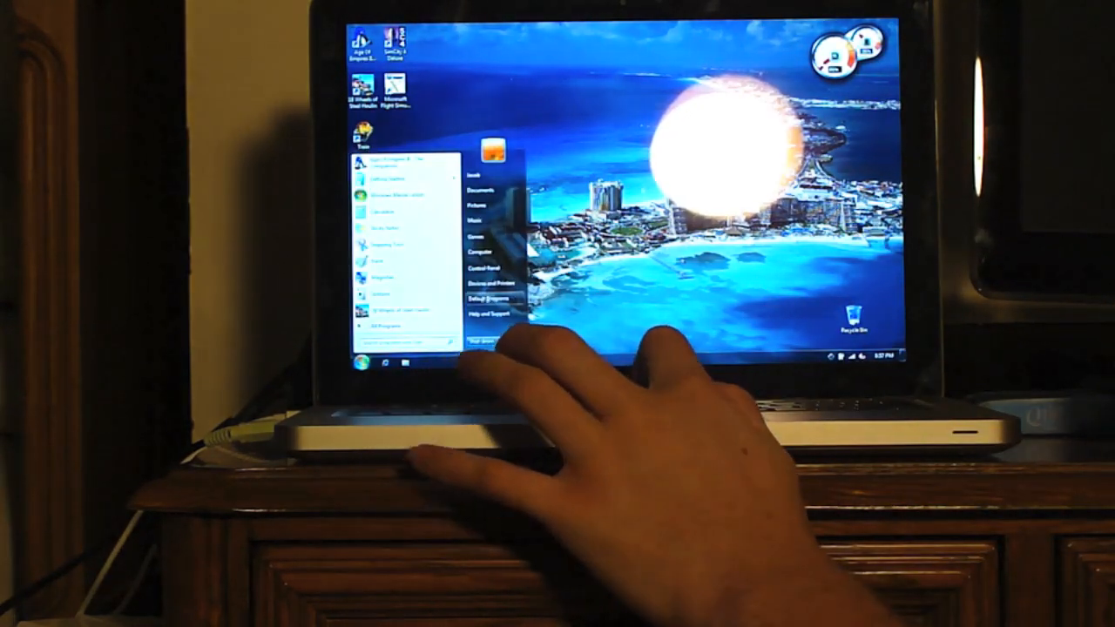